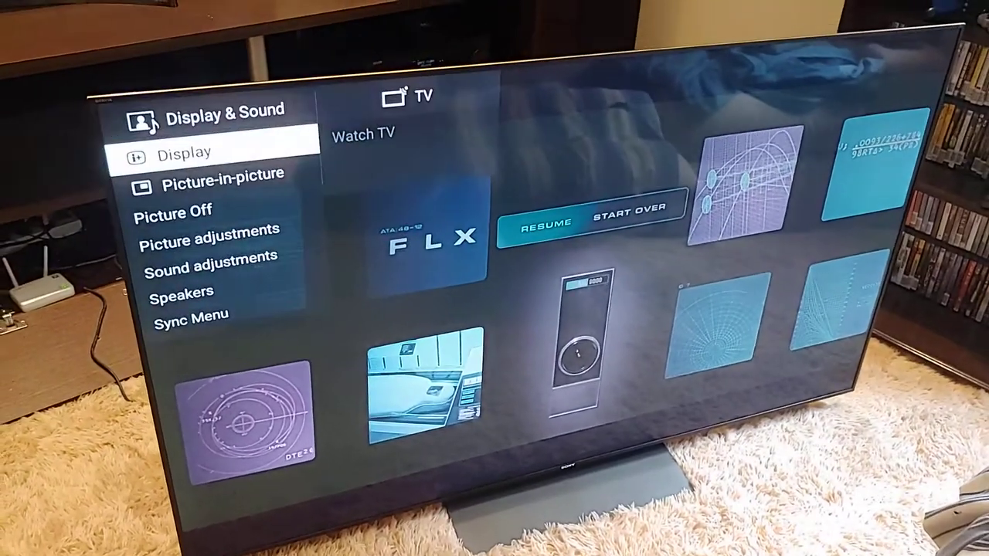
# Open HDMI 3 Picture adjustments, then its Advanced settings for Brightness, Color, Clarity and Motion.
pyautogui.press('down')
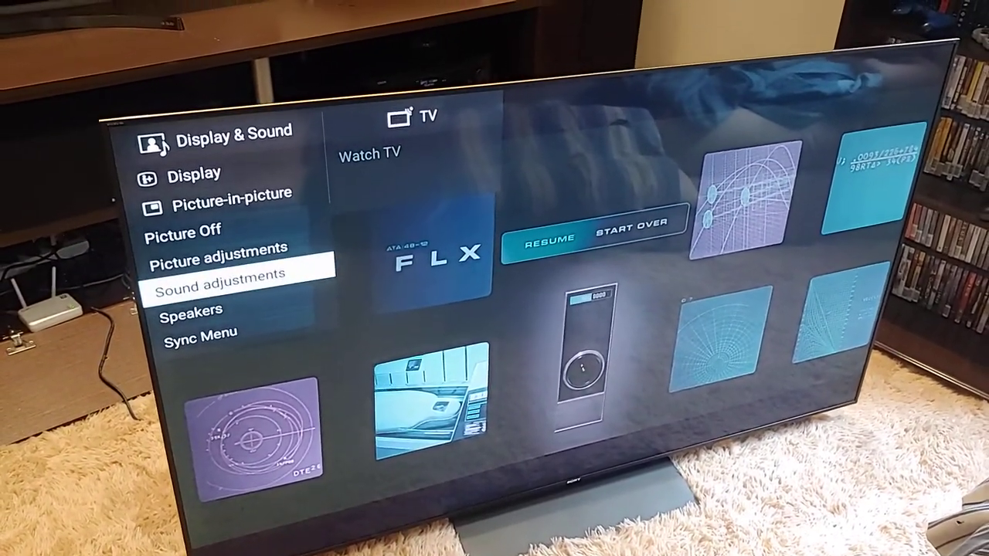
pyautogui.click(216, 247)
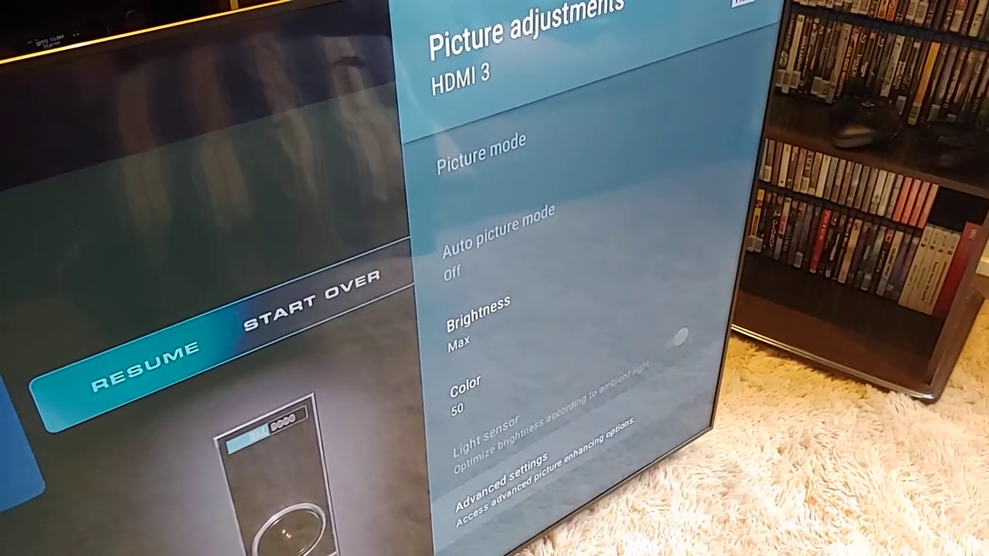
pyautogui.click(514, 462)
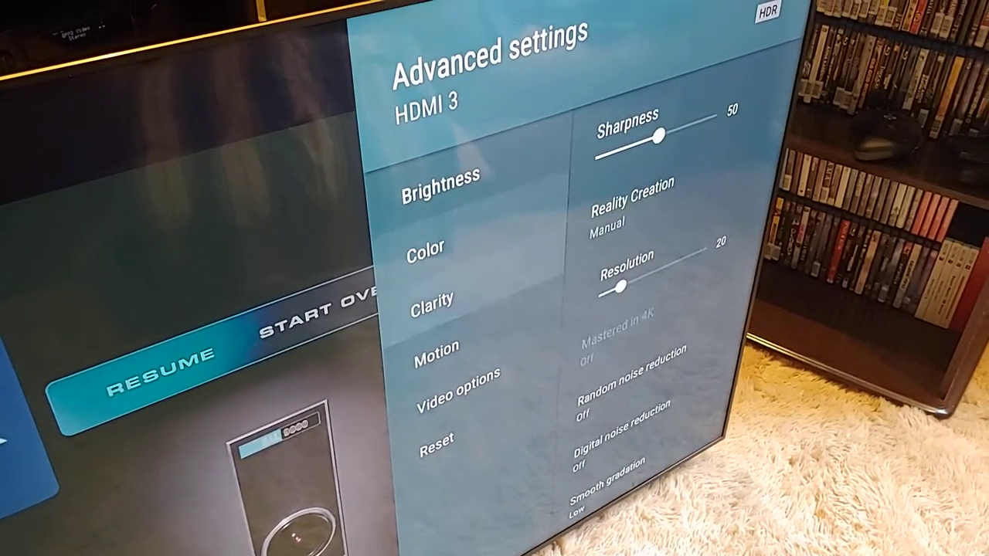